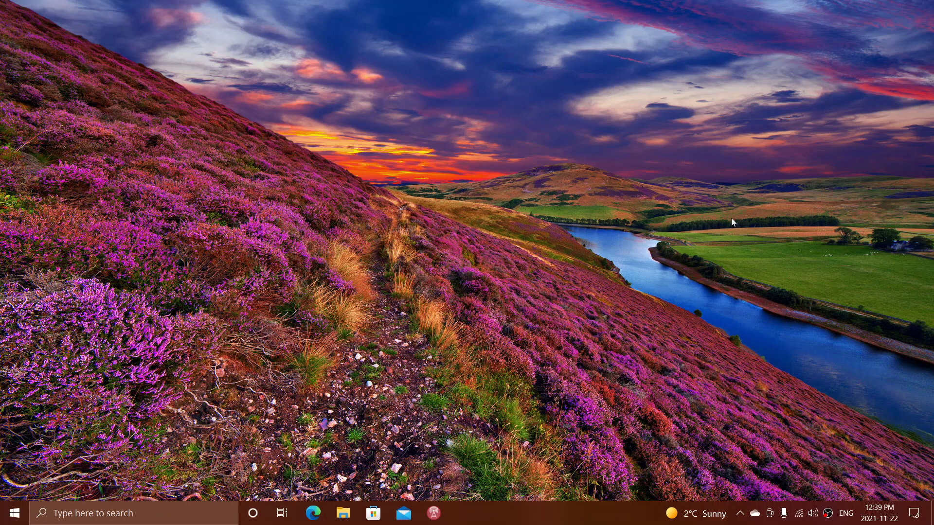
pyautogui.moveTo(531, 441)
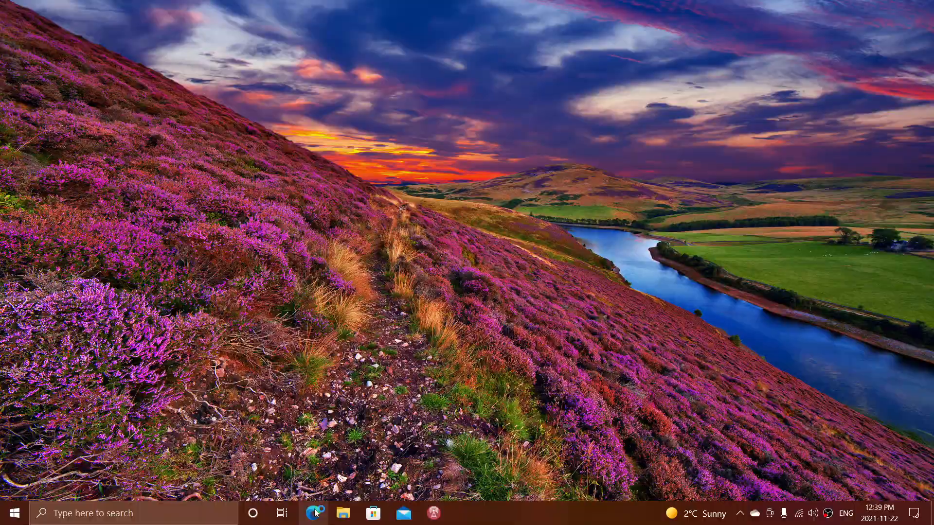
# Launch Edge from the taskbar and go to Help and feedback > About Microsoft Edge
pyautogui.click(314, 514)
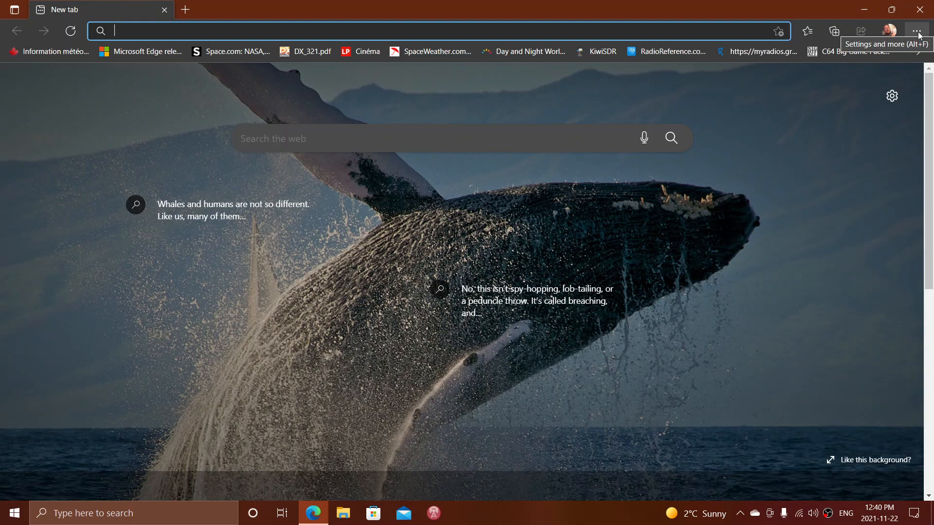
pyautogui.click(917, 30)
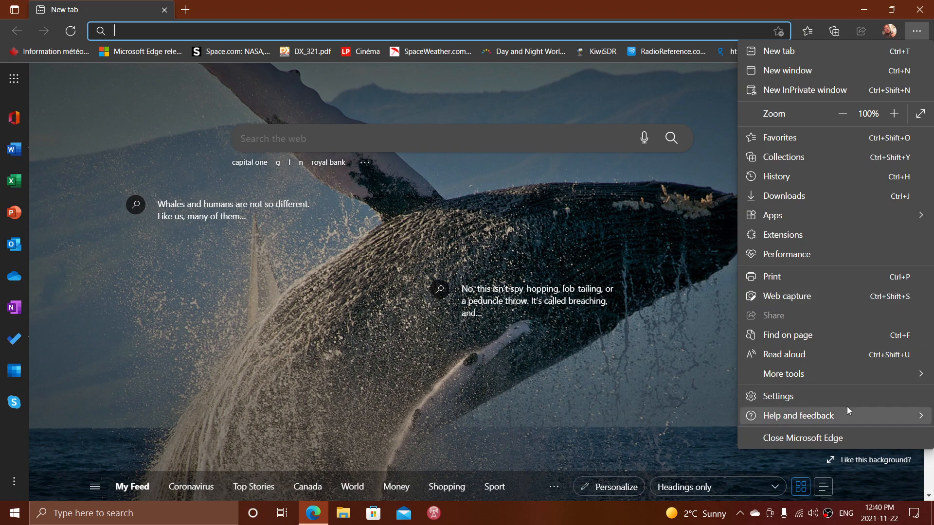
pyautogui.click(798, 416)
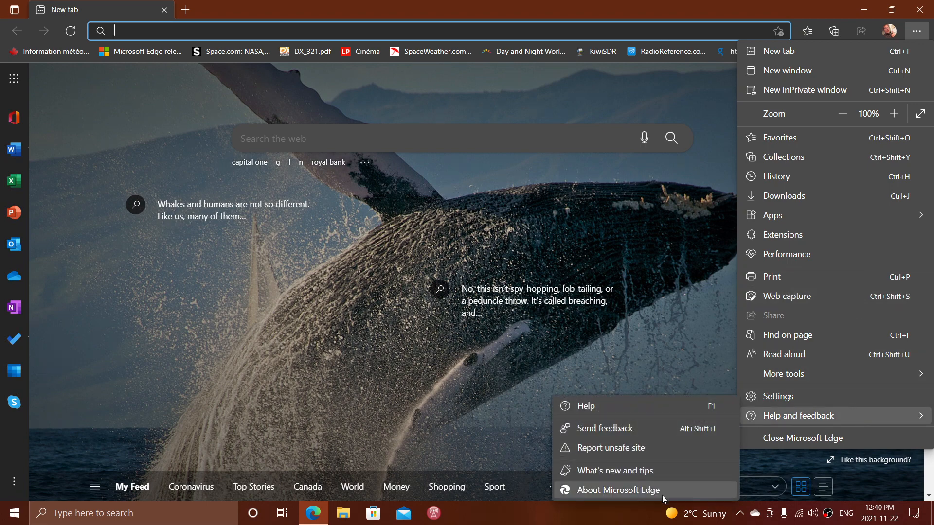
pyautogui.click(618, 490)
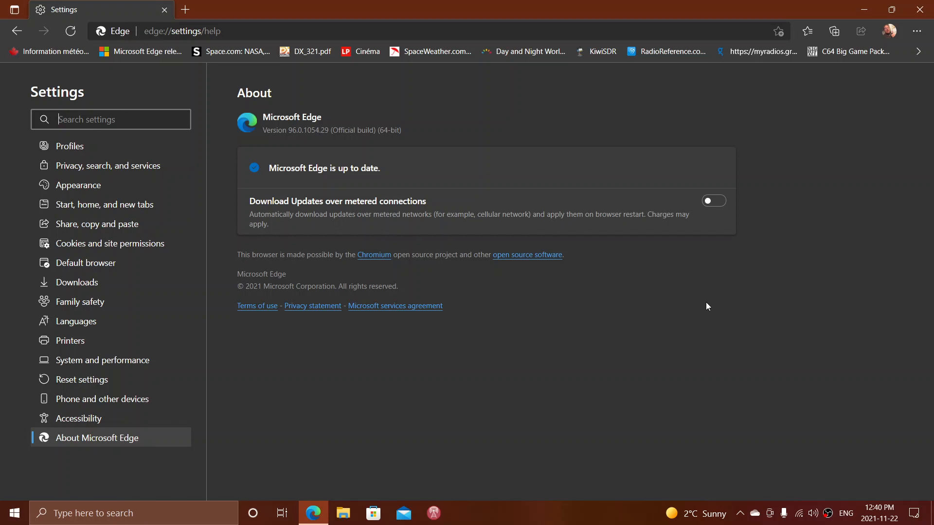
pyautogui.moveTo(720, 292)
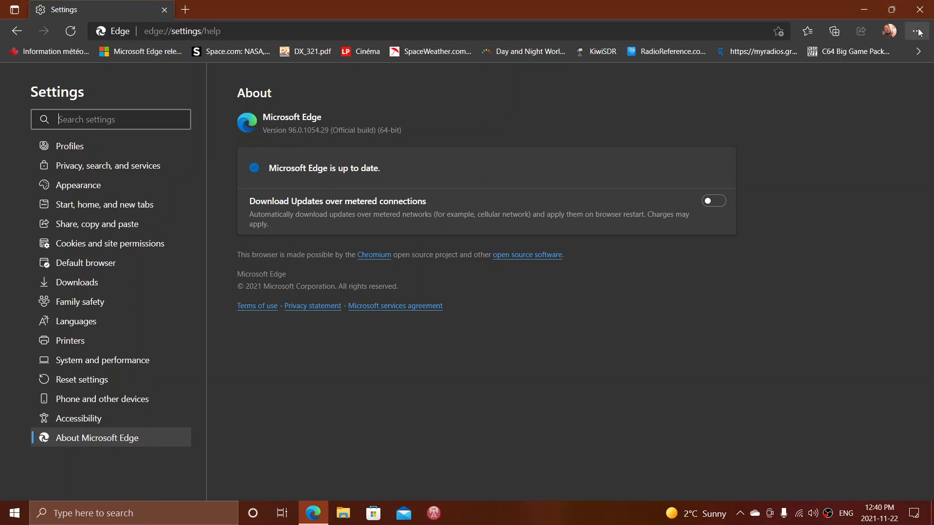
# Wait on edge://settings/help until version 96.0.1054.29 is confirmed up to date
pyautogui.click(914, 31)
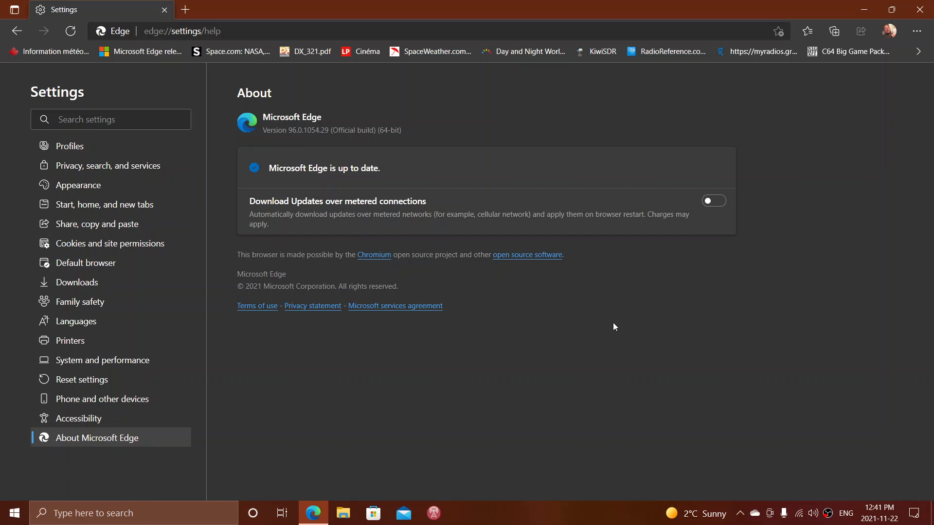
pyautogui.moveTo(555, 53)
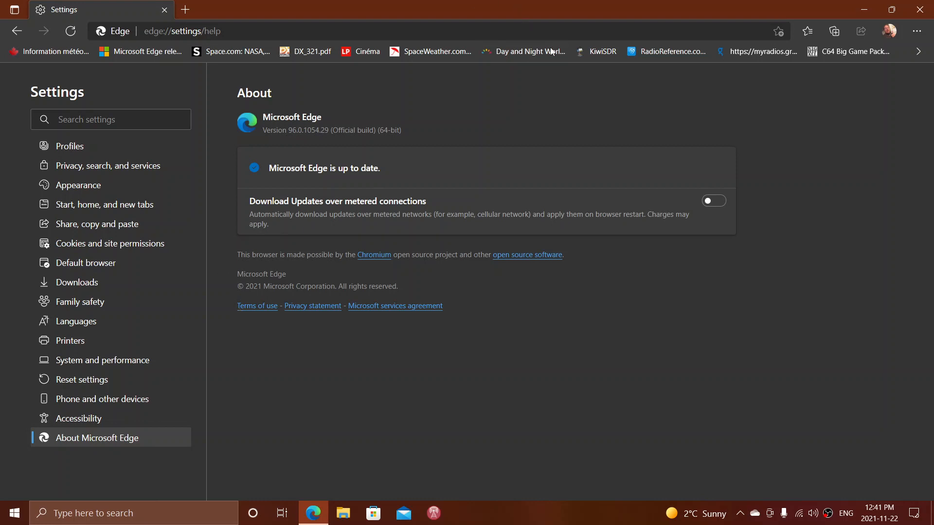
# Open the DX_321.pdf favorite and switch to Draw mode to ink page 1
pyautogui.click(307, 51)
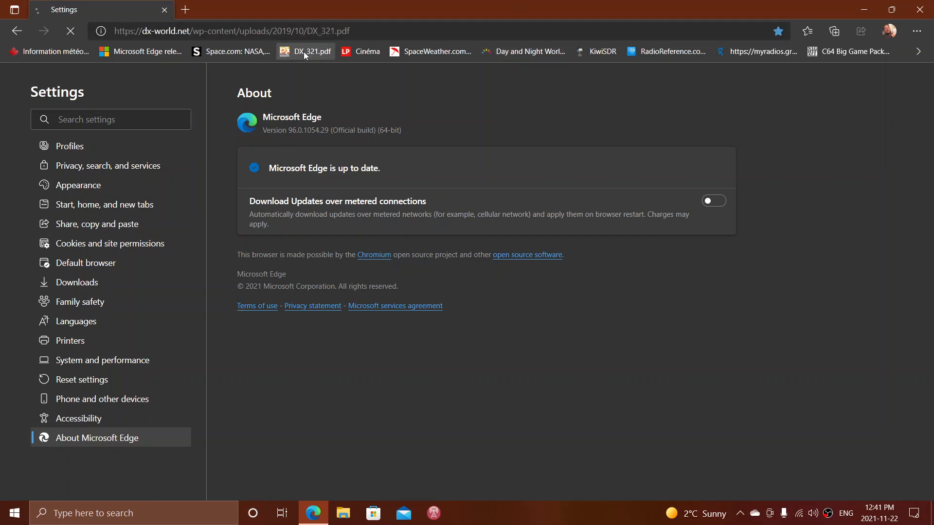
pyautogui.click(310, 51)
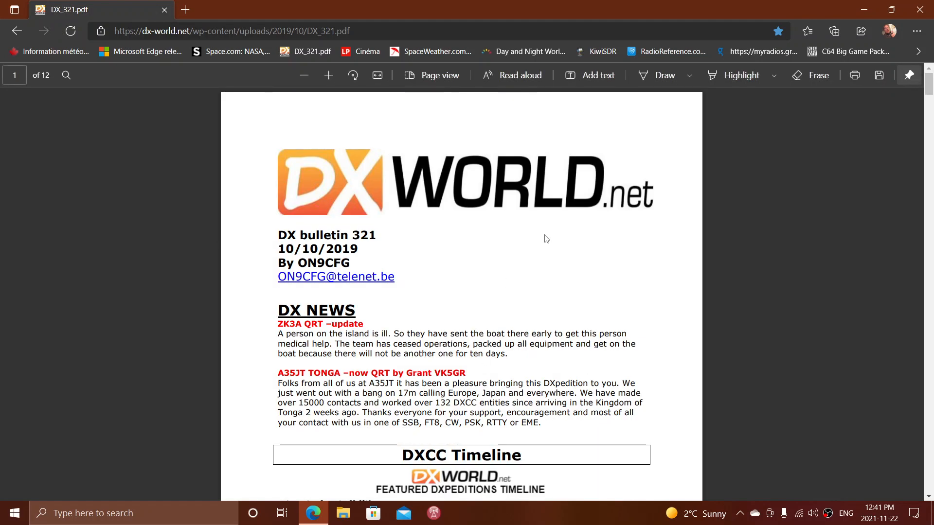
pyautogui.moveTo(614, 106)
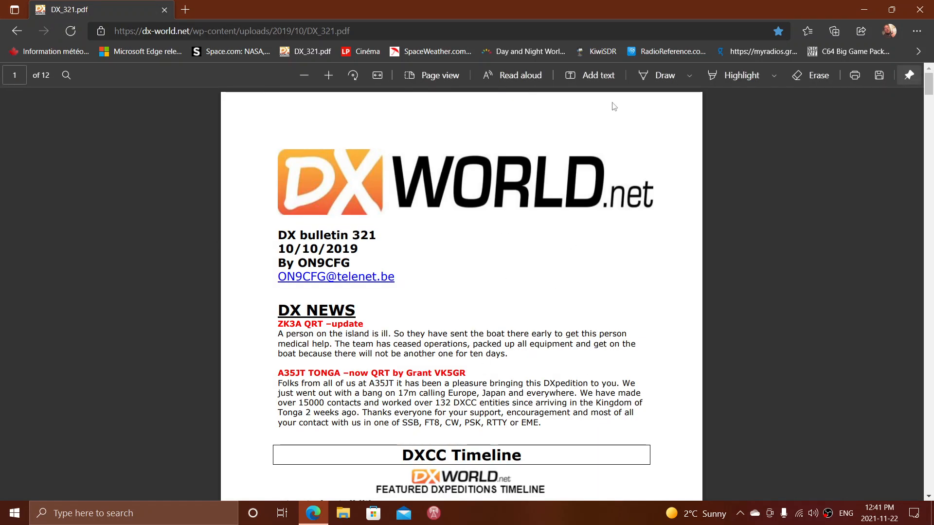
pyautogui.click(665, 75)
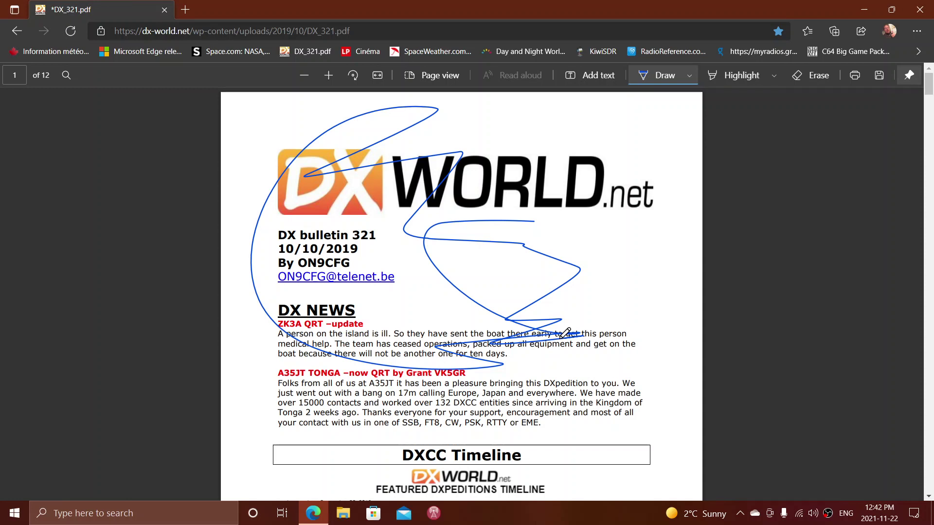
pyautogui.moveTo(684, 220)
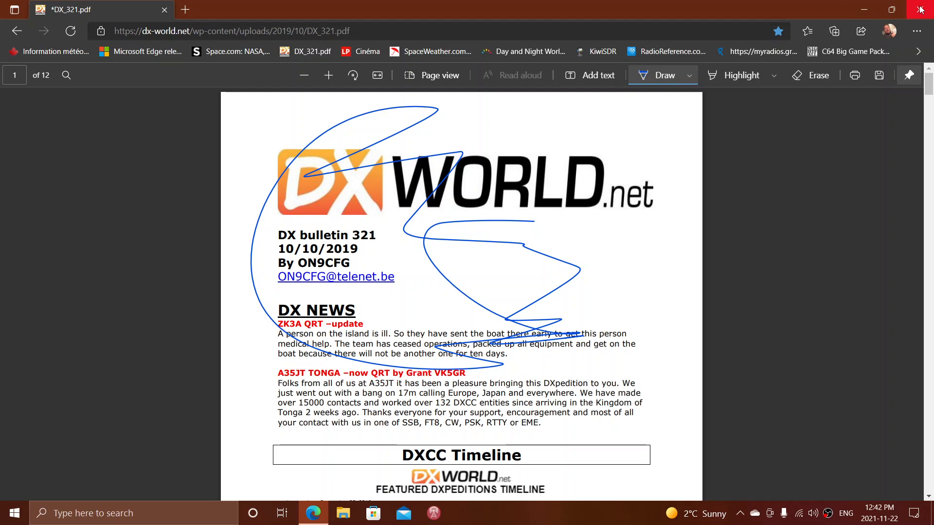
pyautogui.moveTo(921, 9)
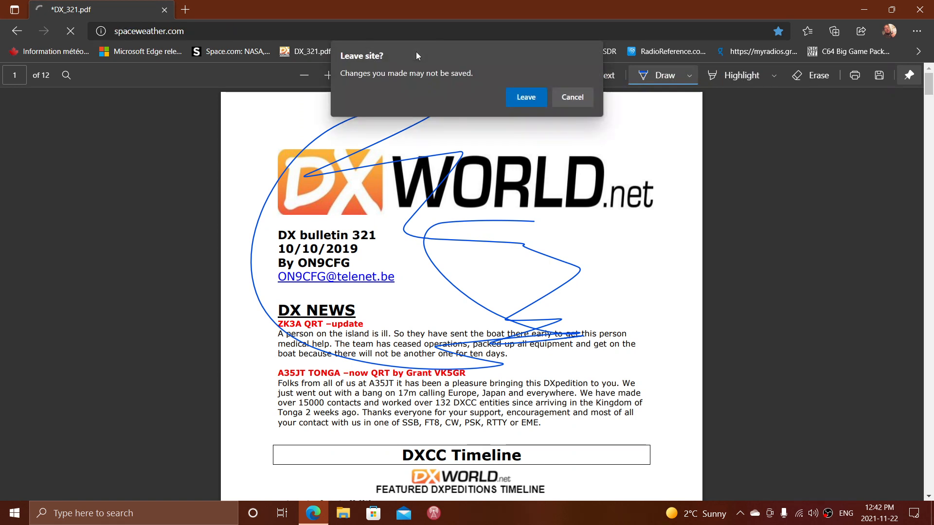
# Leave the PDF without saving the ink and open Edge Settings on Profiles
pyautogui.click(526, 98)
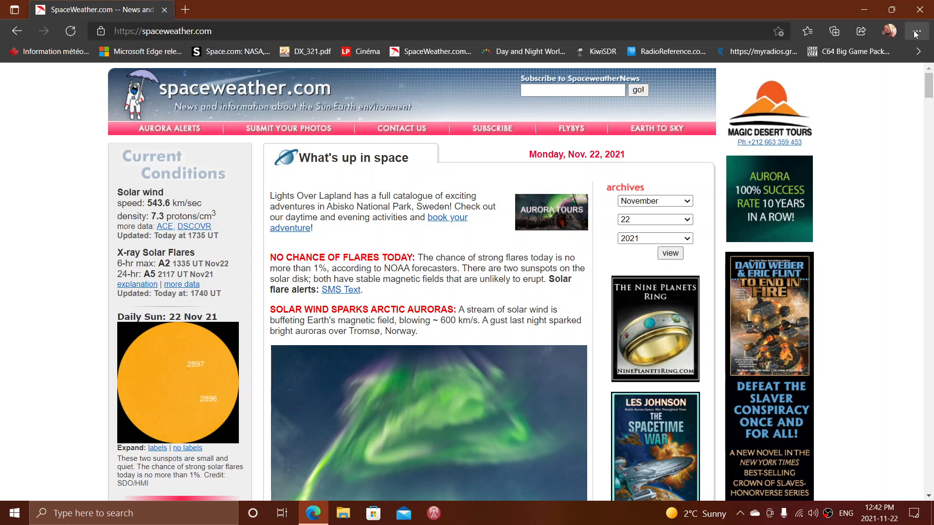
pyautogui.click(916, 31)
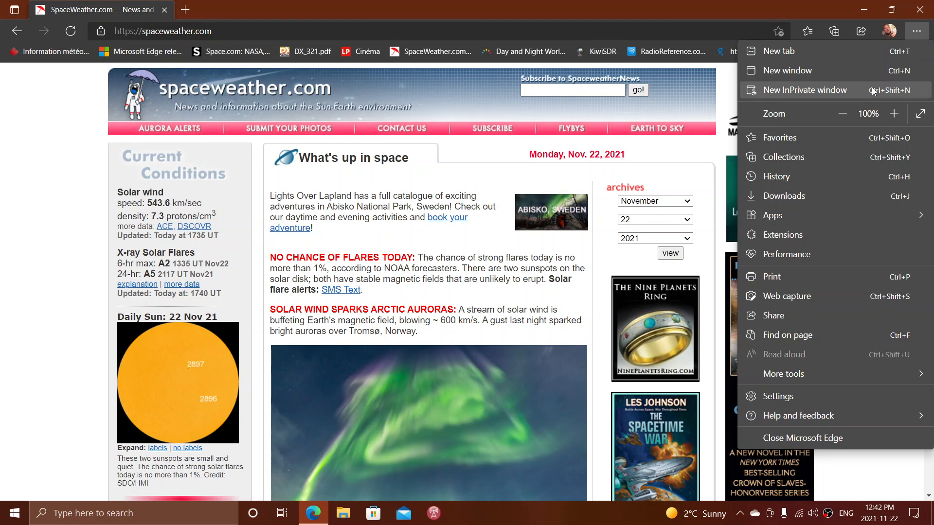
pyautogui.click(778, 396)
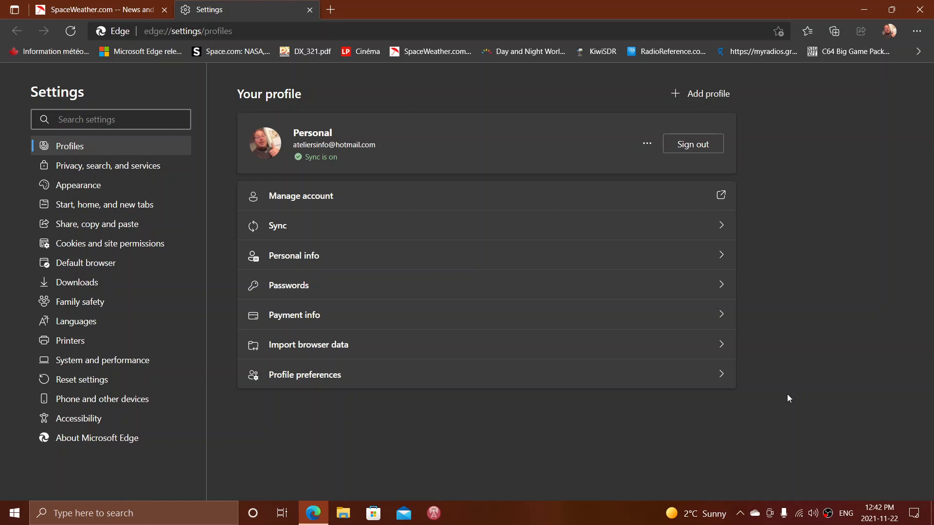
# Close the Microsoft Edge window from the Settings page, returning to the desktop
pyautogui.click(111, 120)
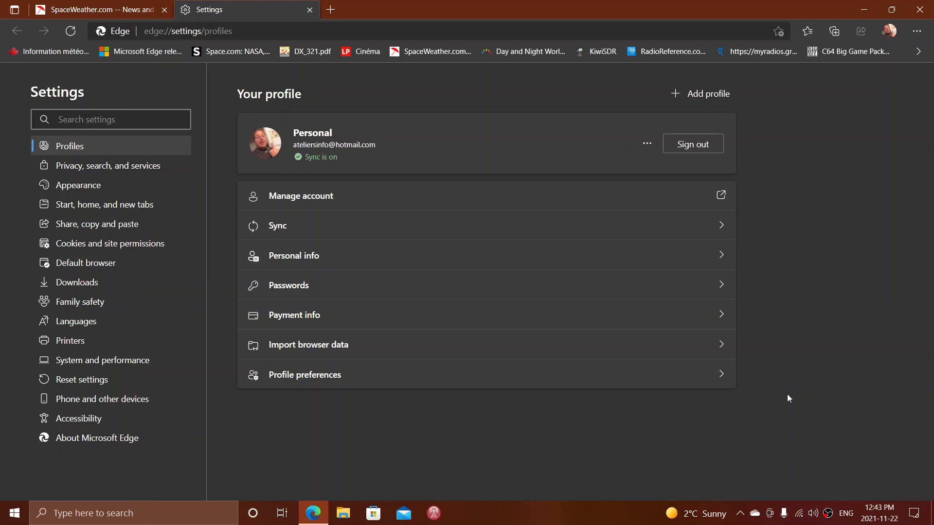
pyautogui.moveTo(898, 4)
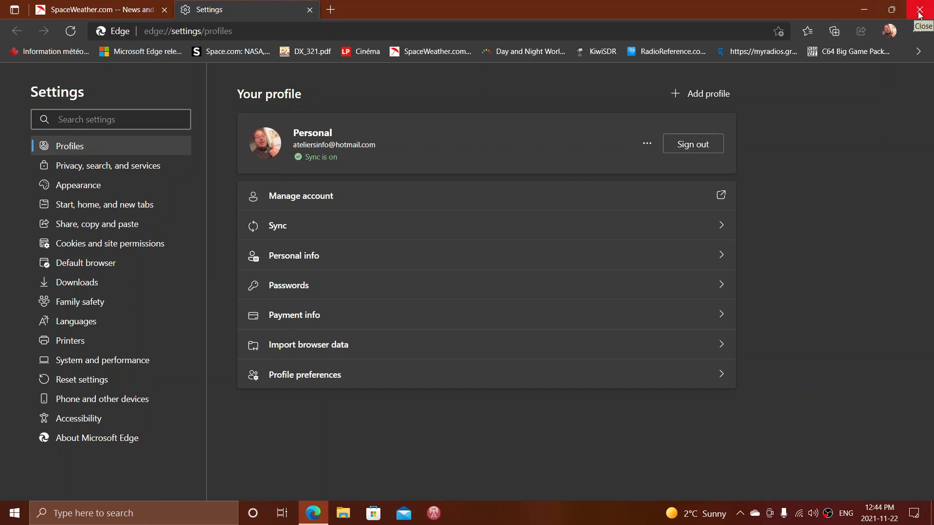
pyautogui.click(920, 8)
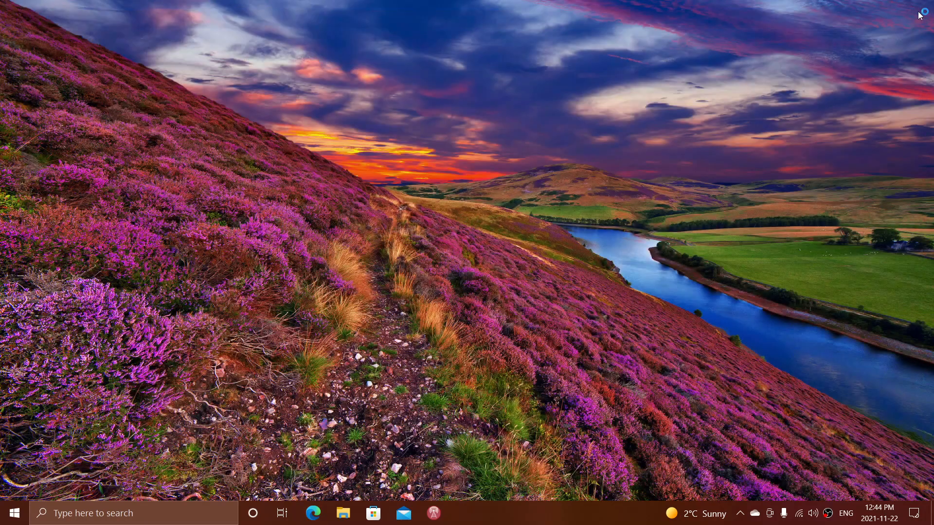
pyautogui.moveTo(746, 255)
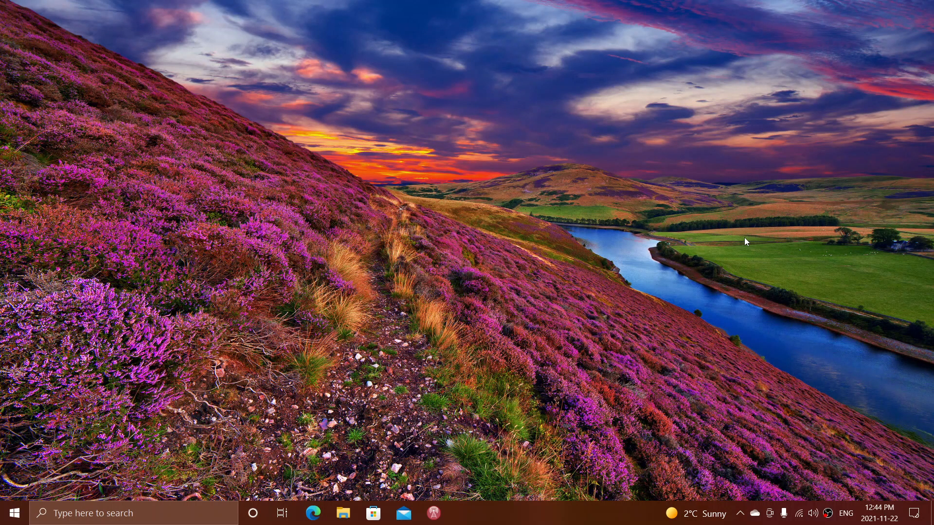
pyautogui.moveTo(583, 286)
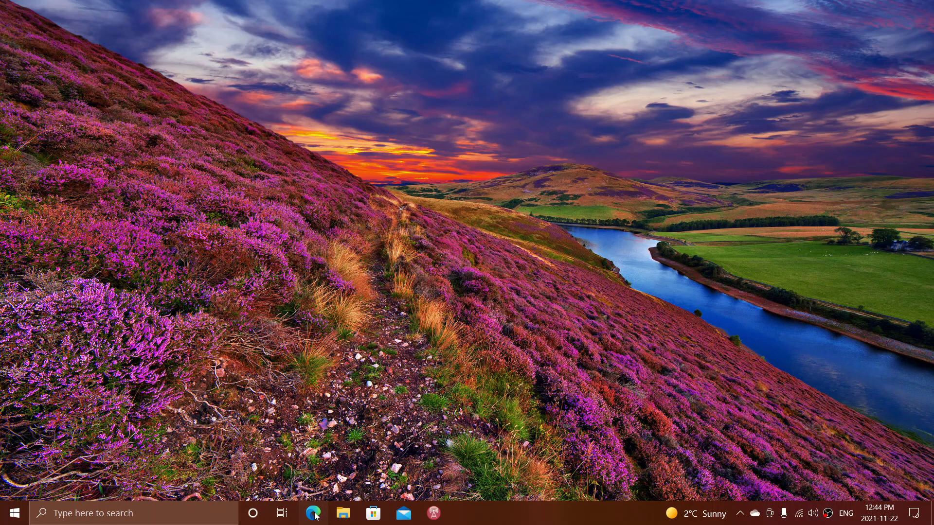
# Relaunch Edge from the taskbar to a new tab and show its Settings and more menu
pyautogui.click(314, 513)
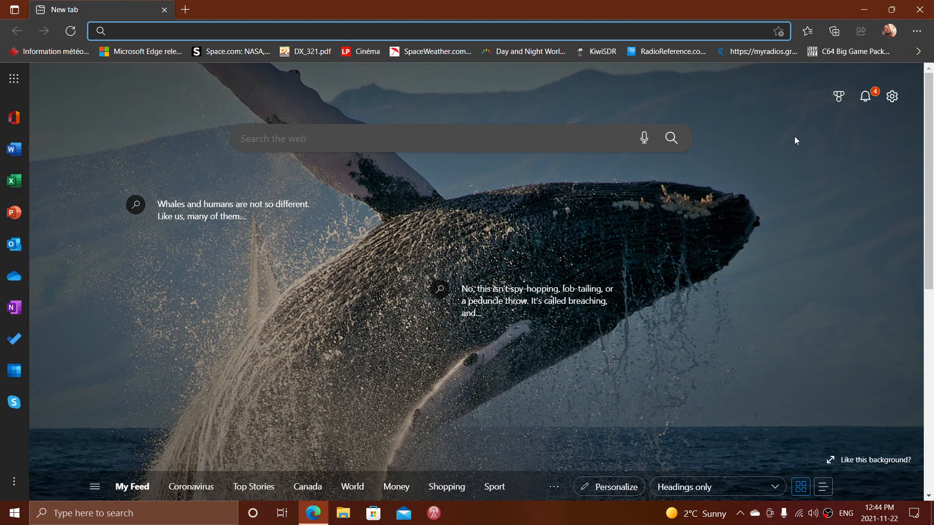
pyautogui.moveTo(822, 188)
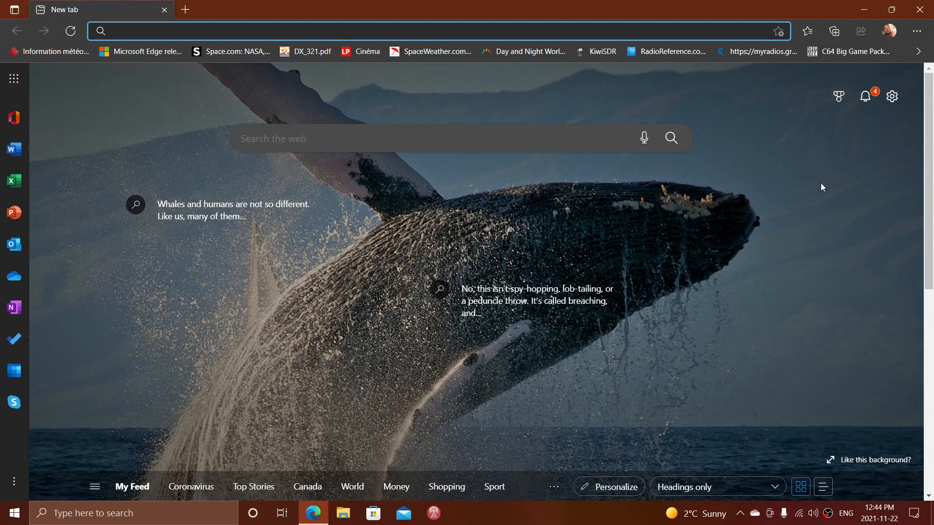
pyautogui.moveTo(869, 212)
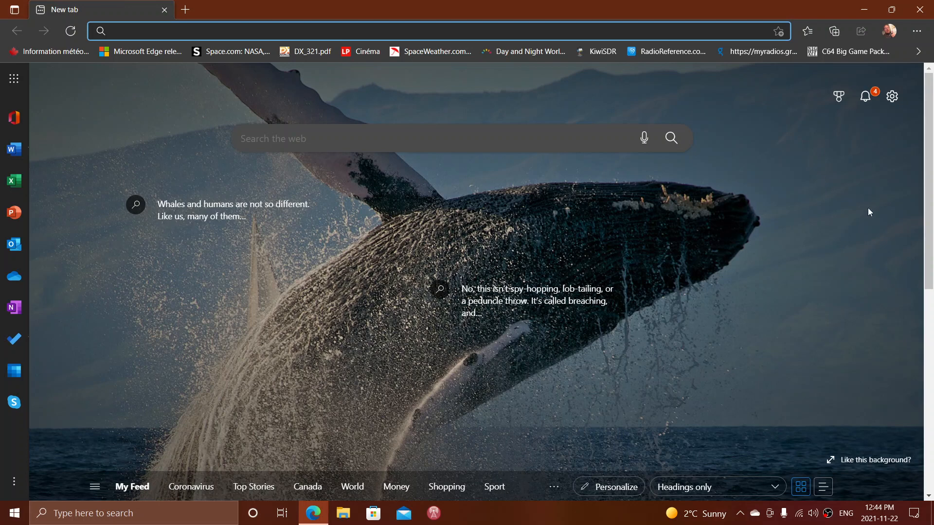
pyautogui.moveTo(873, 35)
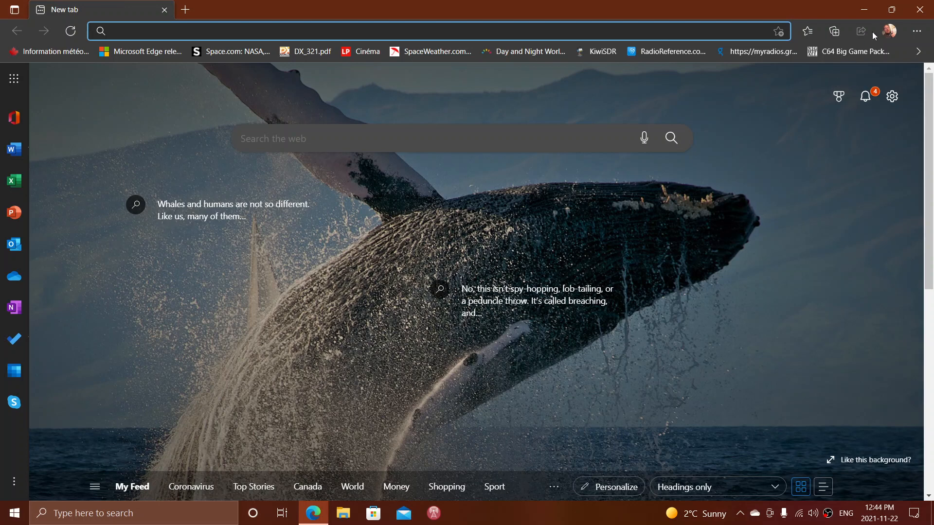
pyautogui.moveTo(915, 32)
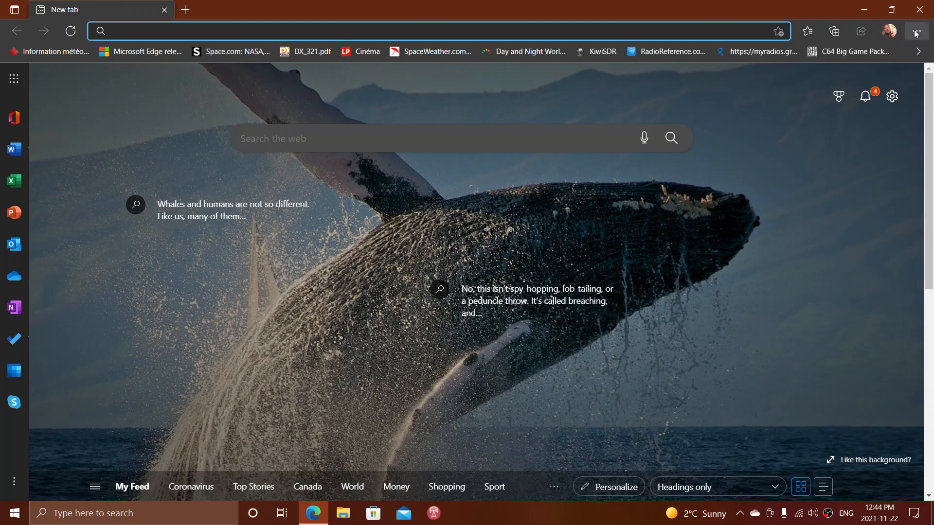
pyautogui.click(916, 31)
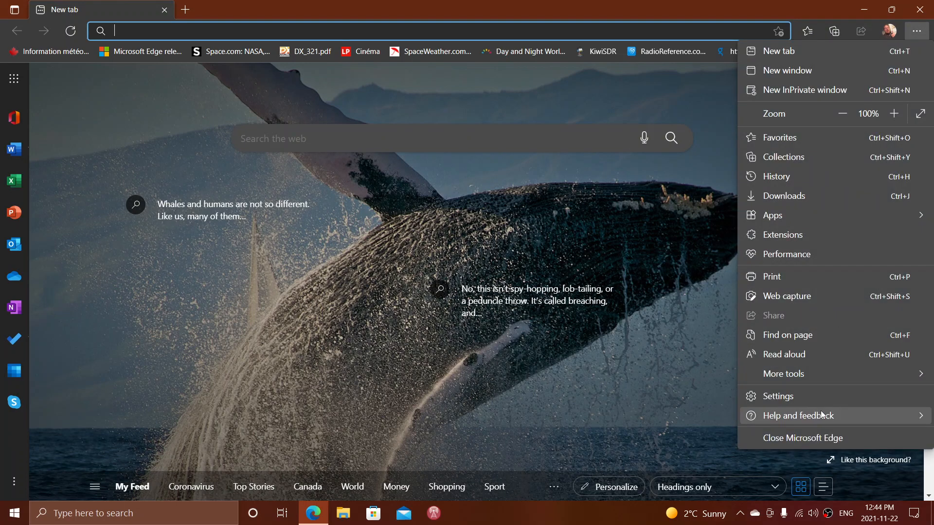
# Confirm on the About page that version 96.0.1054.29 is up to date, then close Edge
pyautogui.click(798, 415)
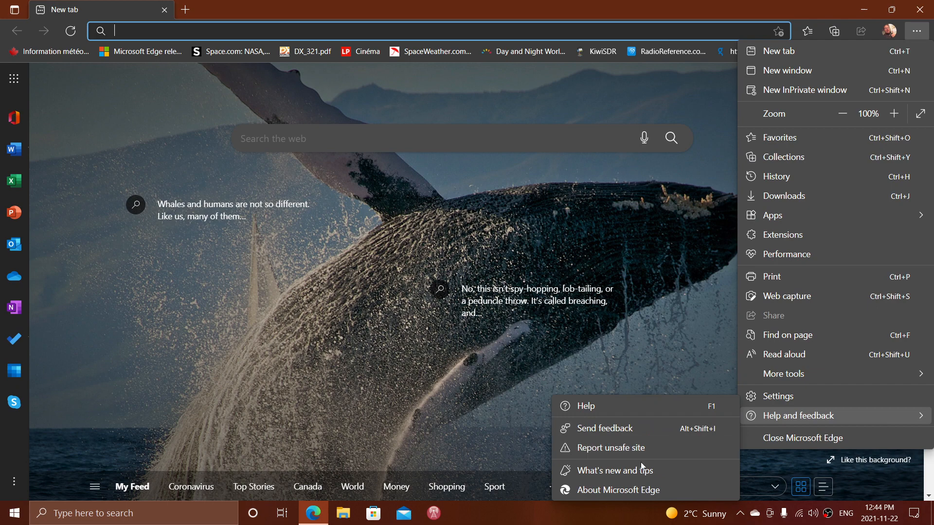
pyautogui.click(586, 406)
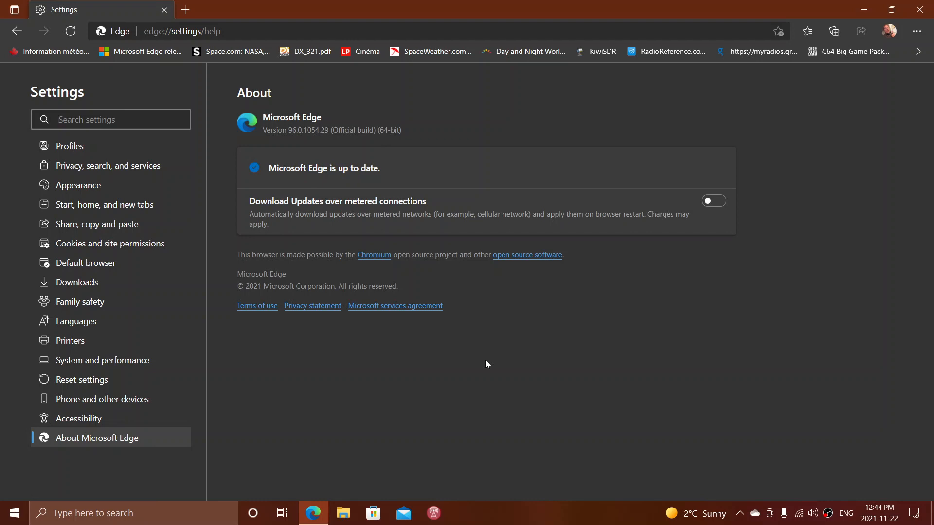
pyautogui.moveTo(374, 186)
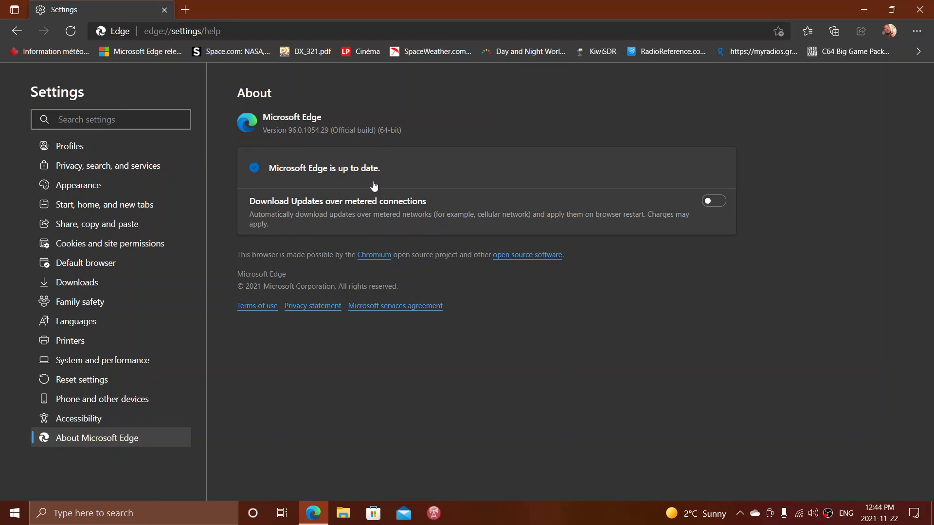
pyautogui.moveTo(327, 142)
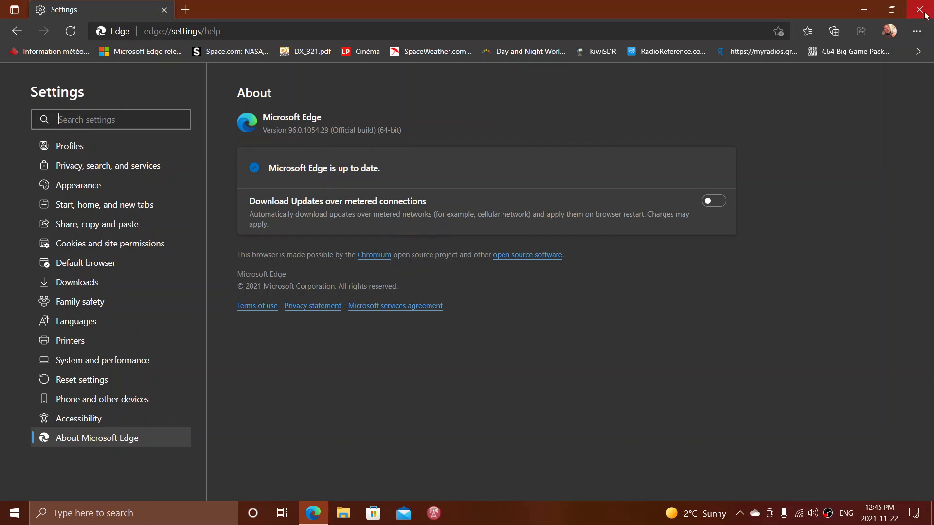
pyautogui.click(908, 9)
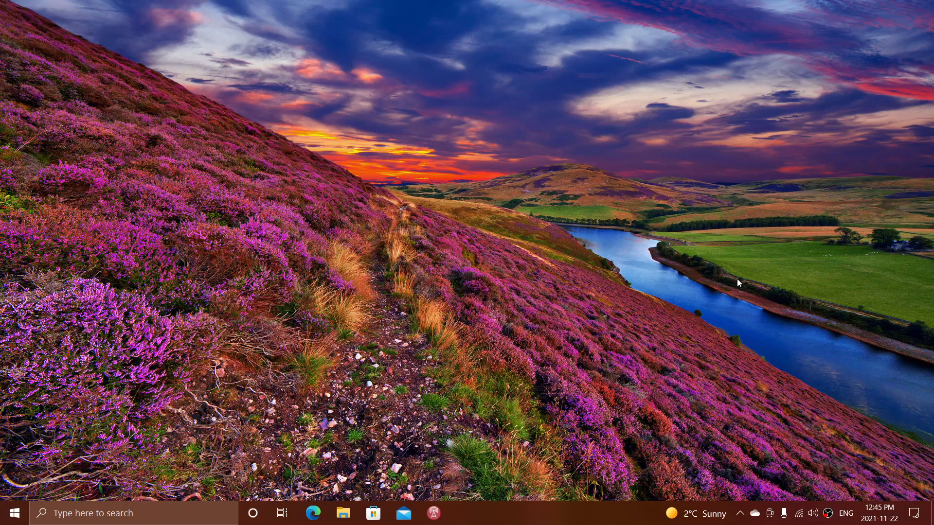